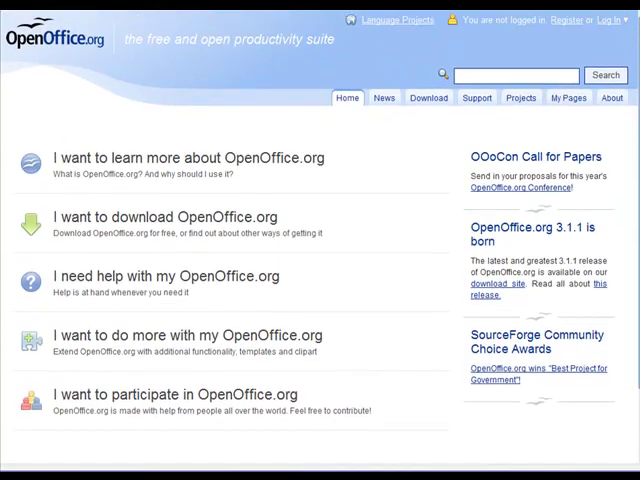
{"action": "mouse_move", "coordinate": [332, 162]}
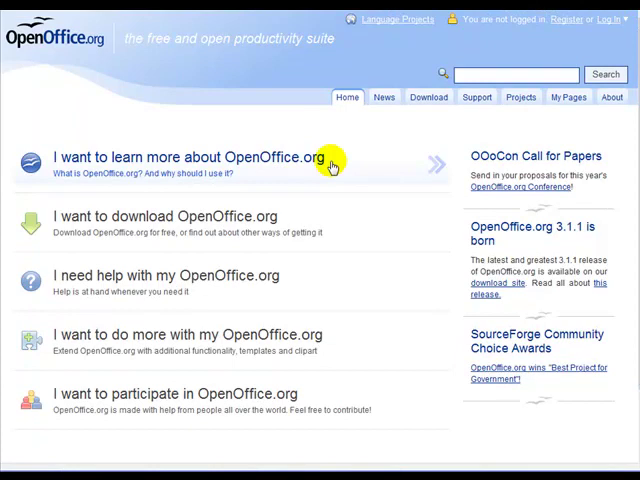
{"action": "mouse_move", "coordinate": [436, 208]}
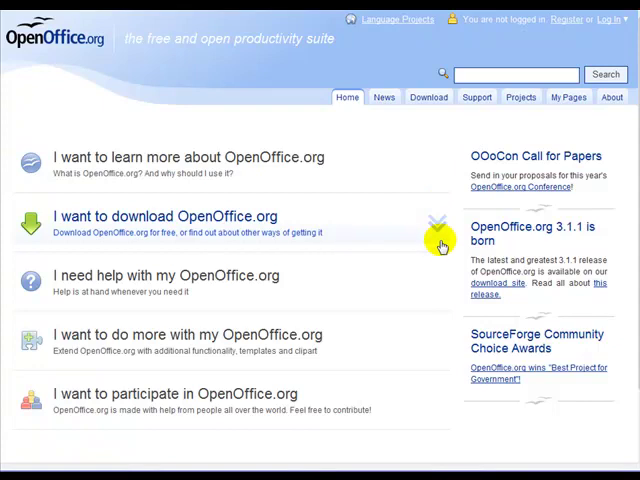
{"action": "mouse_move", "coordinate": [444, 344]}
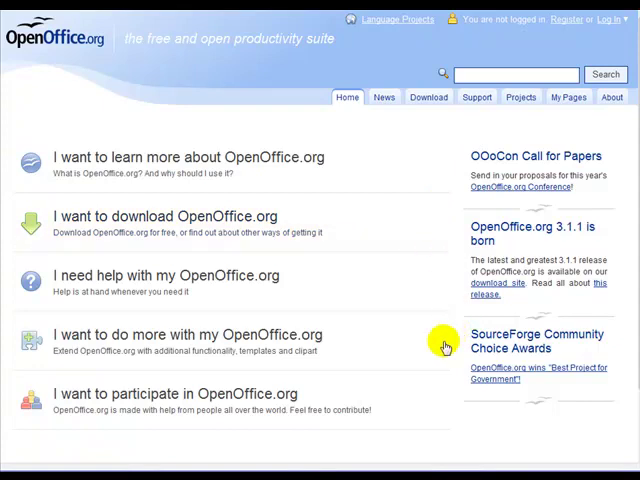
{"action": "mouse_move", "coordinate": [624, 440]}
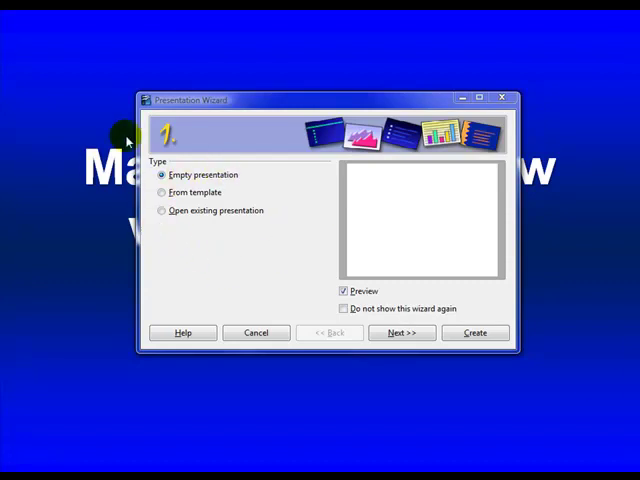
{"action": "mouse_move", "coordinate": [260, 252]}
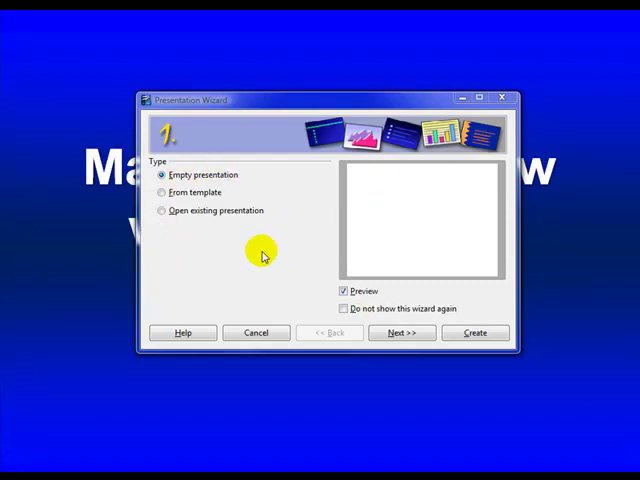
{"action": "mouse_move", "coordinate": [190, 192]}
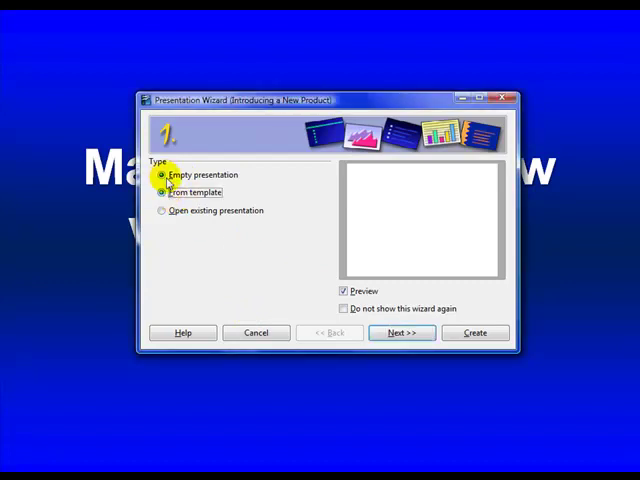
Step: Preview the product and strategy templates in the wizard, then settle on an empty presentation
{"action": "left_click", "coordinate": [162, 192]}
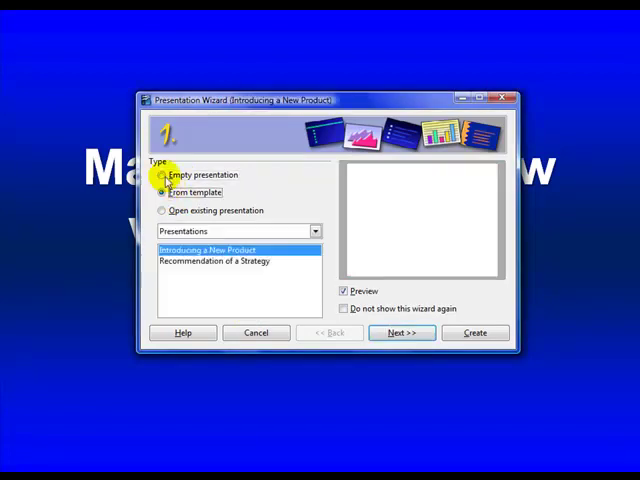
{"action": "left_click", "coordinate": [162, 174]}
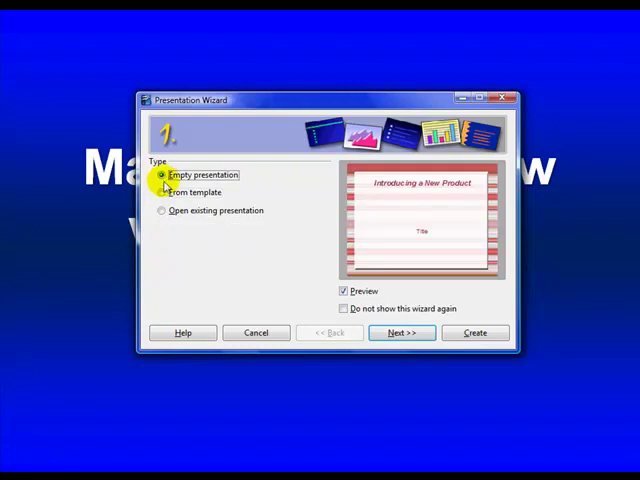
{"action": "left_click", "coordinate": [162, 192]}
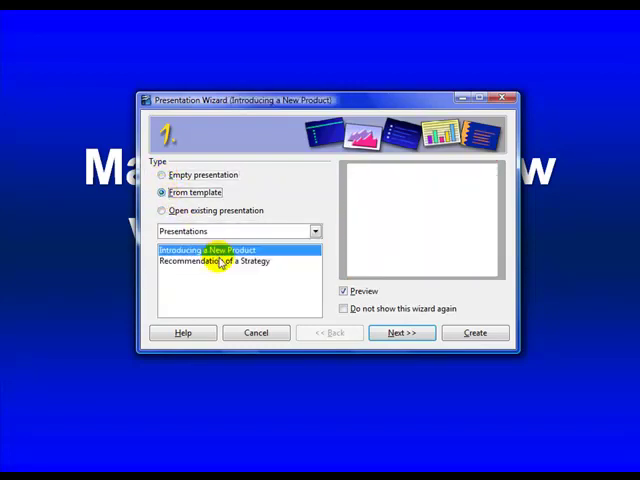
{"action": "left_click", "coordinate": [216, 260]}
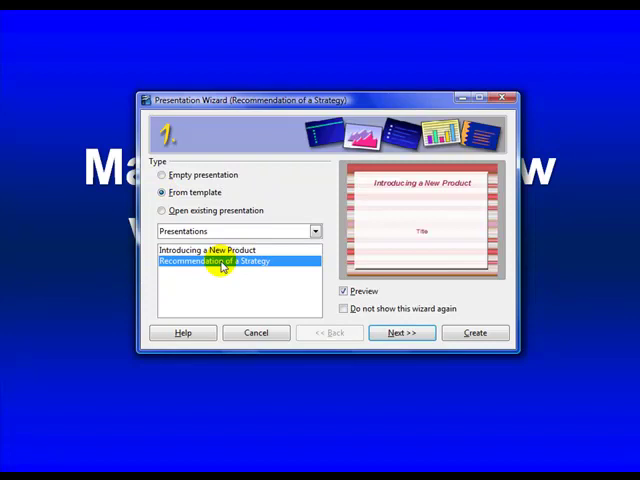
{"action": "left_click", "coordinate": [210, 250]}
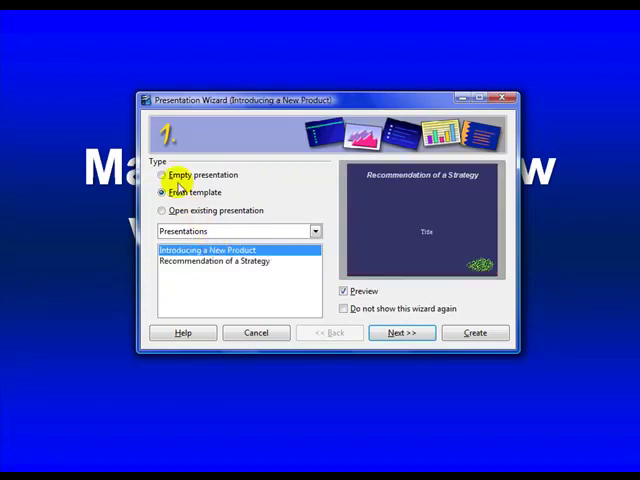
{"action": "left_click", "coordinate": [162, 176]}
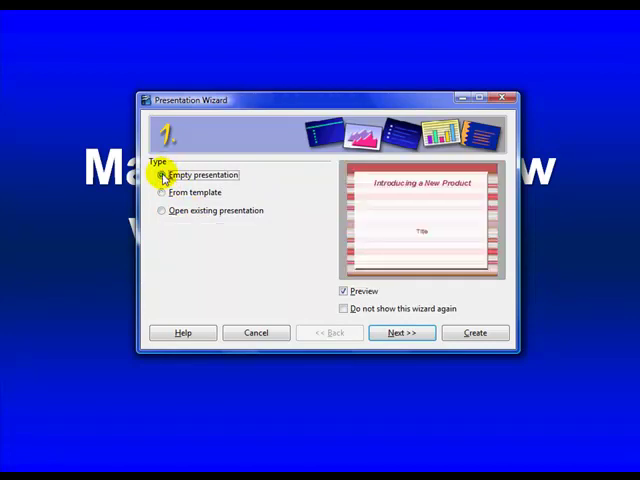
Step: On the slide design page choose the Blue Step Gradients background for on-screen slides
{"action": "left_click", "coordinate": [400, 332]}
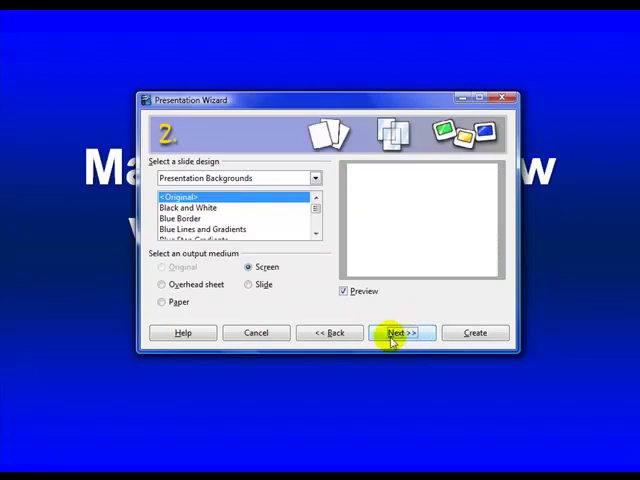
{"action": "mouse_move", "coordinate": [204, 210]}
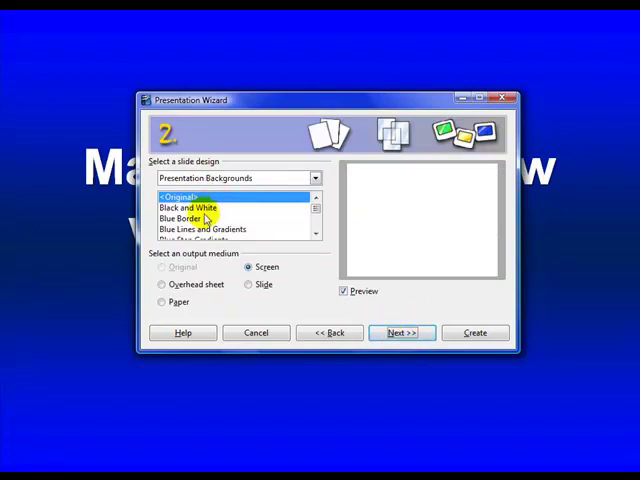
{"action": "left_click", "coordinate": [184, 218]}
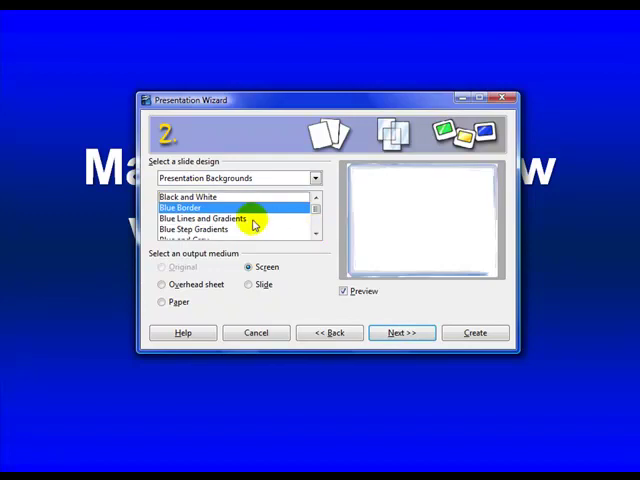
{"action": "left_click", "coordinate": [200, 220]}
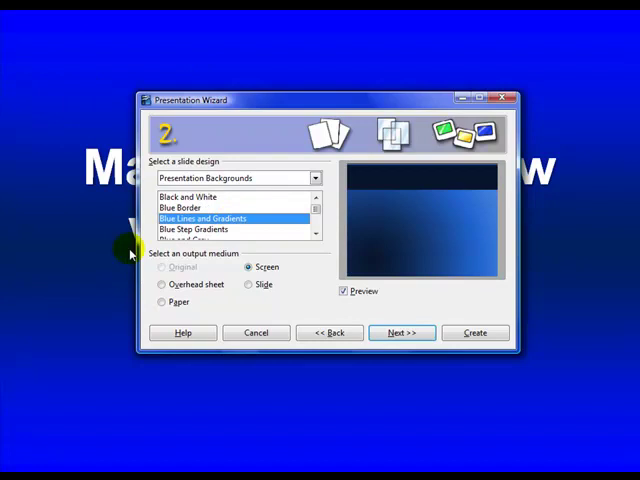
{"action": "mouse_move", "coordinate": [320, 248]}
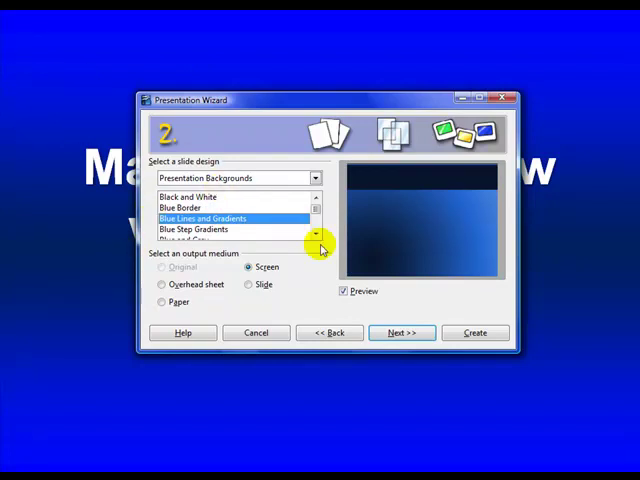
{"action": "left_click", "coordinate": [200, 230]}
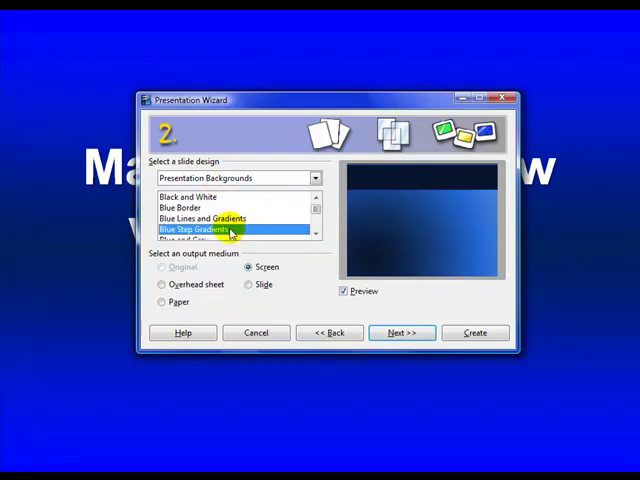
{"action": "mouse_move", "coordinate": [332, 236]}
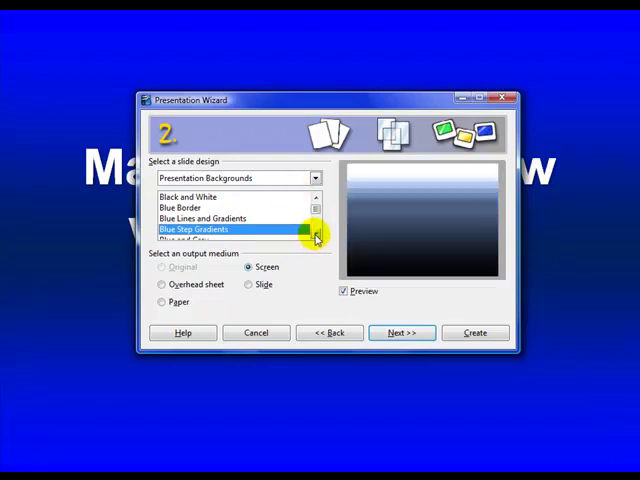
{"action": "scroll", "scroll_direction": "down", "scroll_amount": 3}
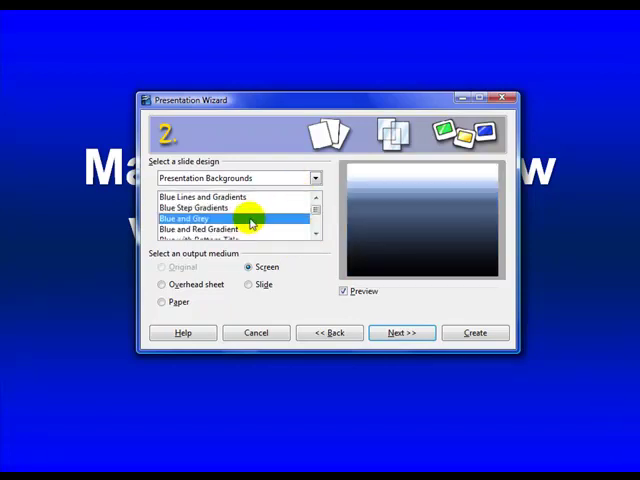
{"action": "mouse_move", "coordinate": [292, 230]}
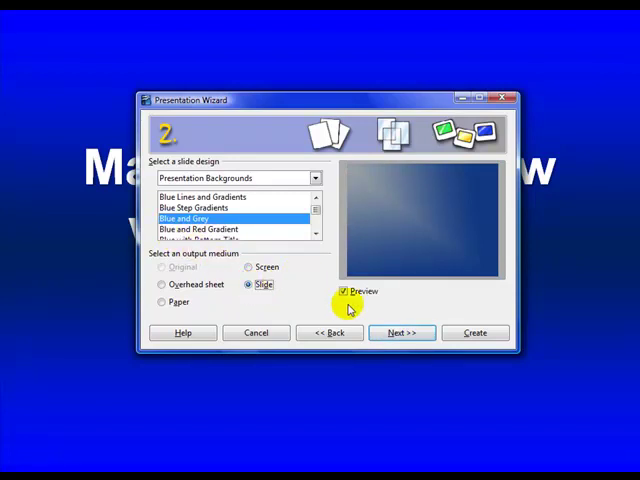
Step: Pick the Wipe Down transition at medium speed and create the presentation
{"action": "left_click", "coordinate": [400, 332]}
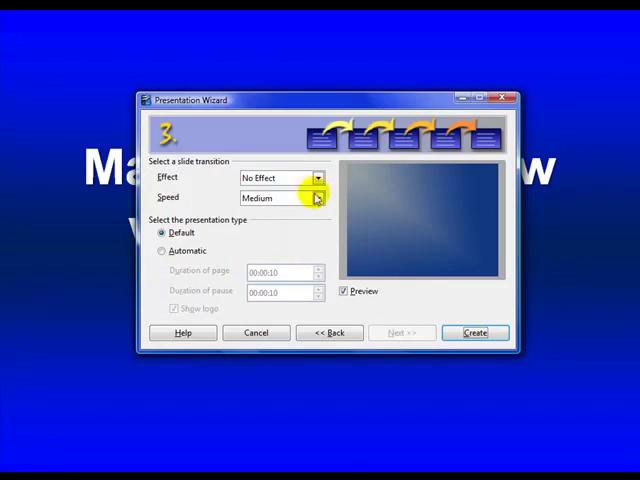
{"action": "mouse_move", "coordinate": [318, 178]}
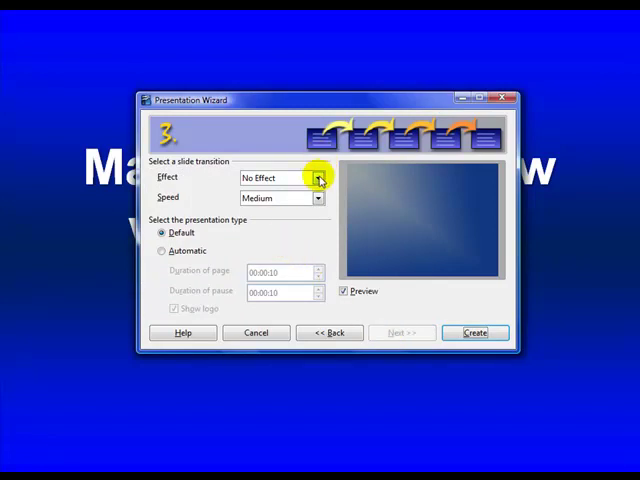
{"action": "left_click", "coordinate": [318, 178]}
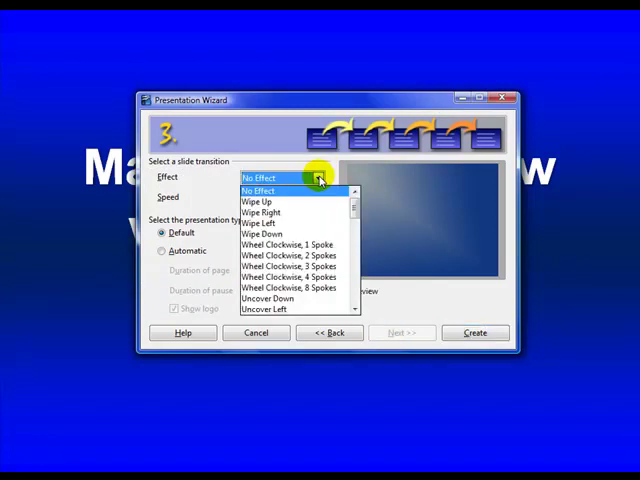
{"action": "mouse_move", "coordinate": [290, 232]}
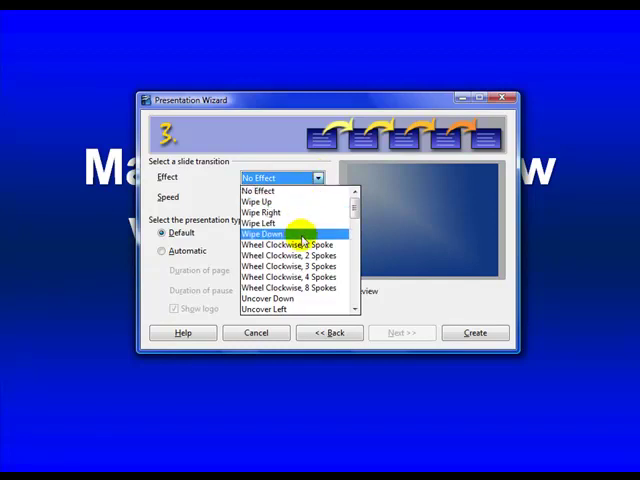
{"action": "left_click", "coordinate": [264, 234]}
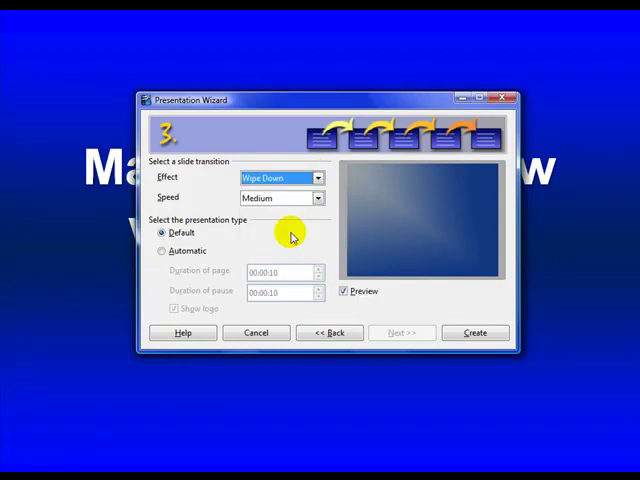
{"action": "left_click", "coordinate": [316, 196]}
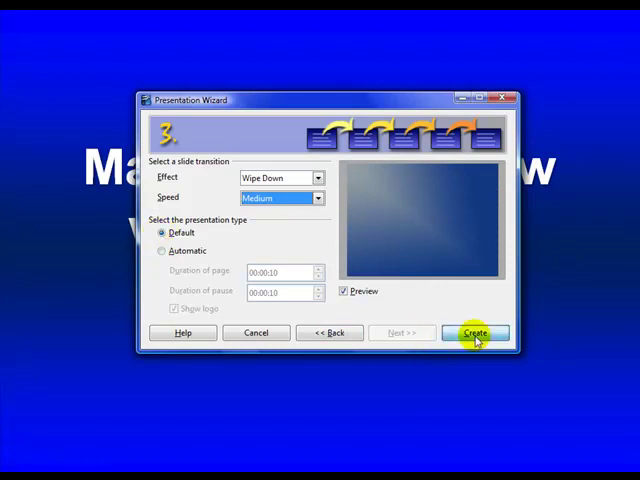
{"action": "left_click", "coordinate": [476, 332]}
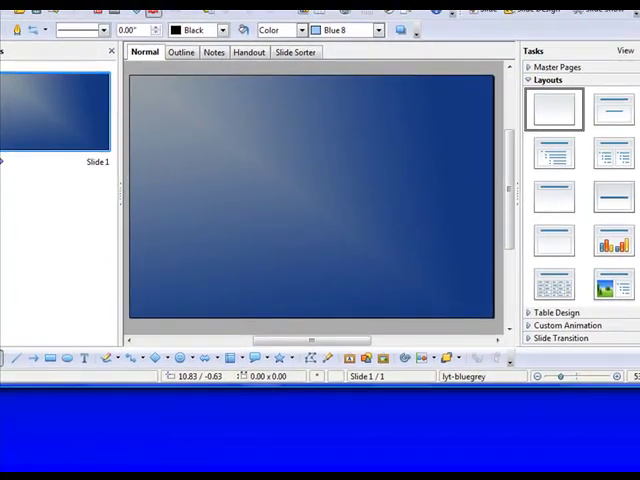
Step: Try the Title, Text layout, then apply the Title Only layout to the slide
{"action": "left_click", "coordinate": [552, 152]}
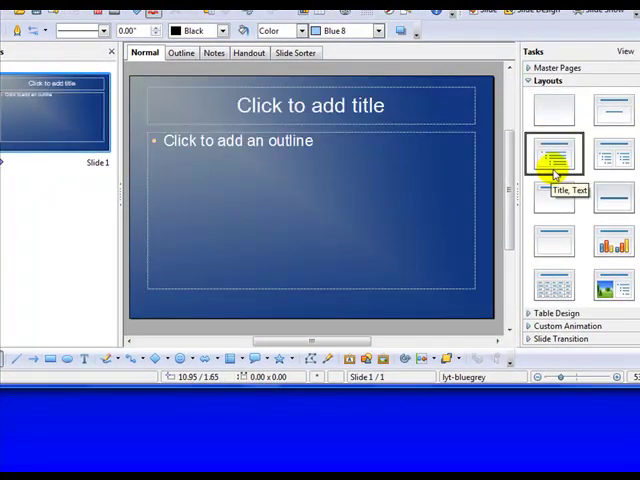
{"action": "left_click", "coordinate": [554, 240]}
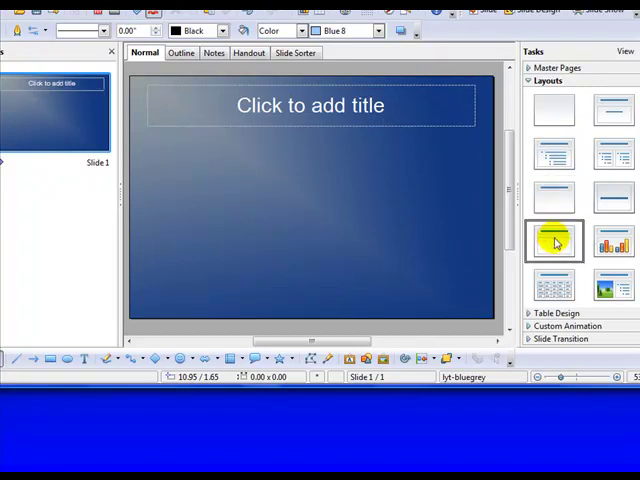
Step: Apply the Title, Outline layout and consult the Notepad script for the headline copy
{"action": "left_click", "coordinate": [556, 240]}
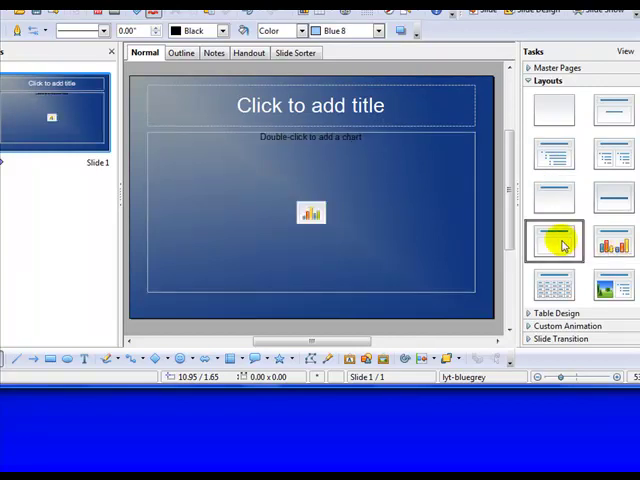
{"action": "left_click", "coordinate": [552, 152]}
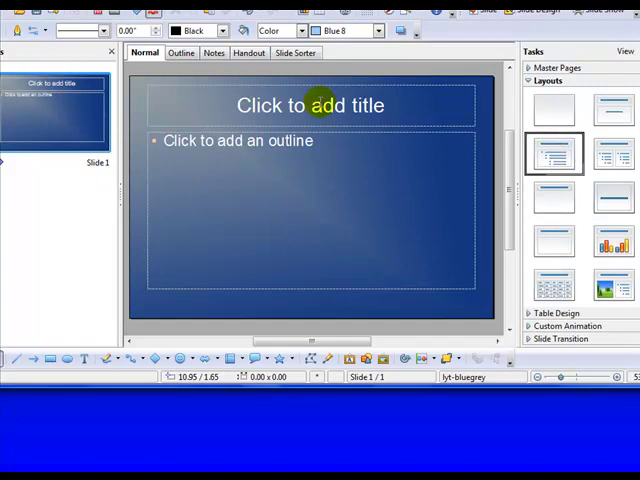
{"action": "left_click", "coordinate": [312, 104]}
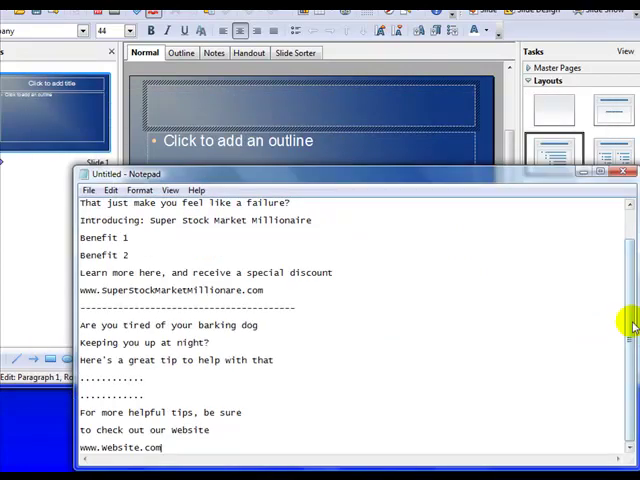
{"action": "scroll", "scroll_direction": "up", "scroll_amount": 3}
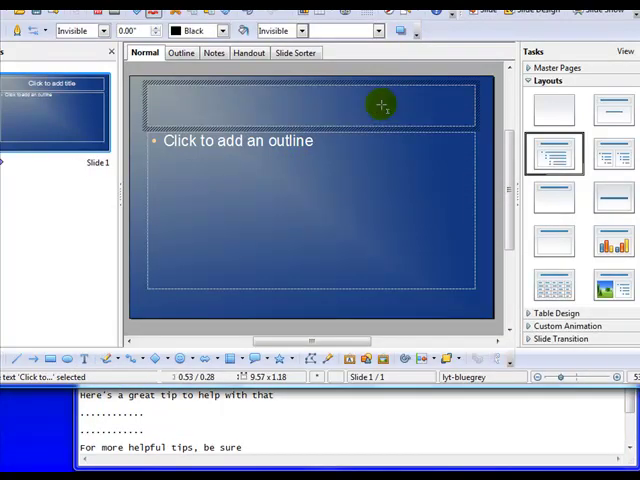
Step: Enter the title "Are You Tired of Losing Money on the Stock Market"
{"action": "type", "text": "Are"}
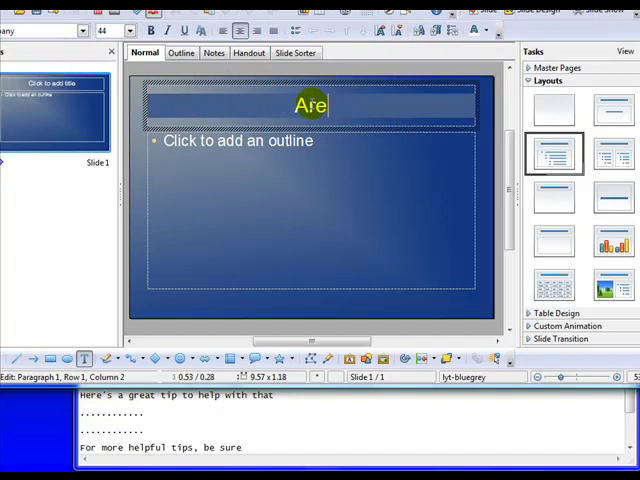
{"action": "type", "text": "You"}
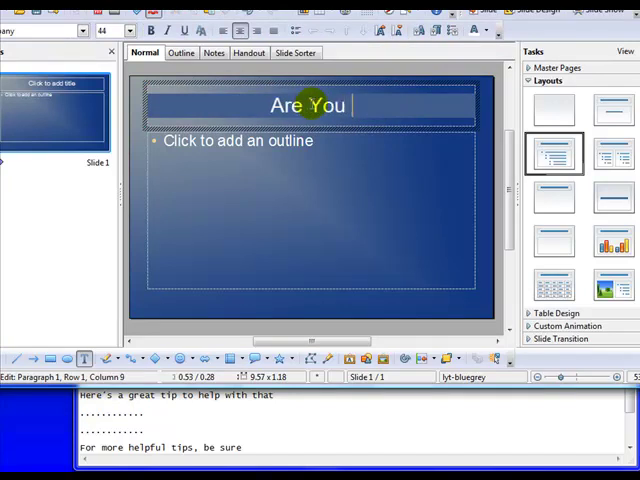
{"action": "type", "text": "Tired of Los"}
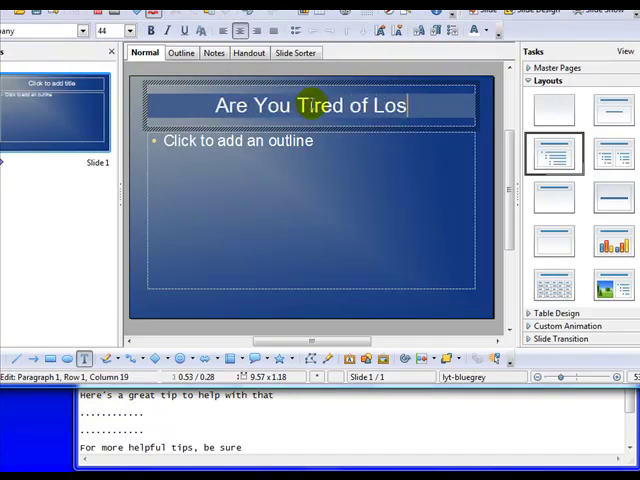
{"action": "type", "text": "ing Money on"}
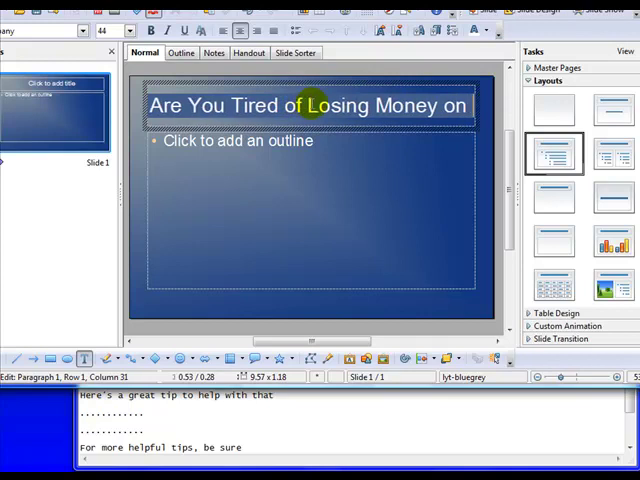
{"action": "type", "text": "the Stock Market"}
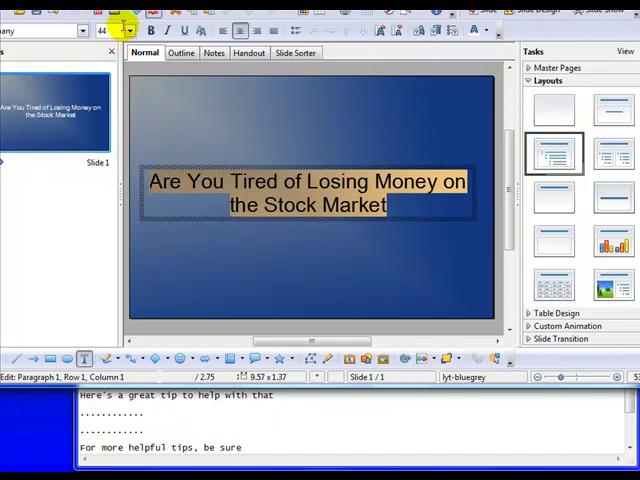
Step: Make the headline 72-point Cooper Black and end it with a question mark
{"action": "left_click", "coordinate": [130, 30]}
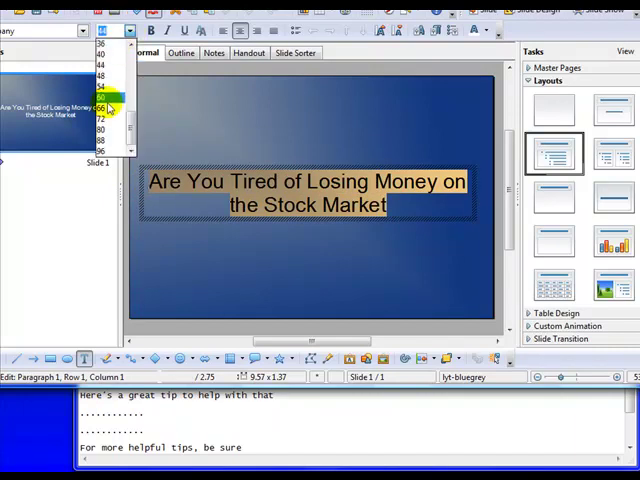
{"action": "left_click", "coordinate": [104, 108]}
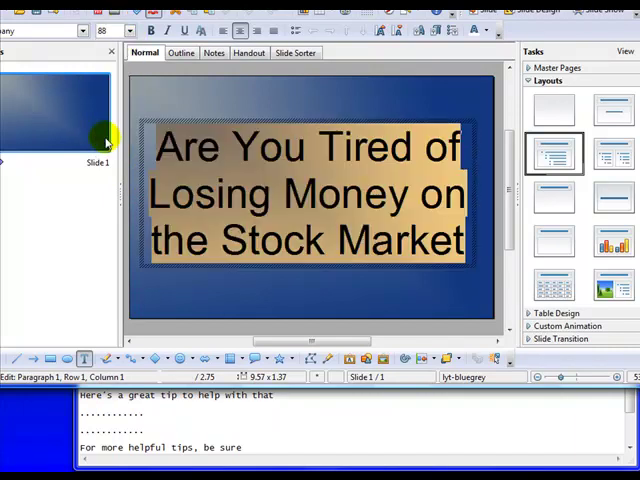
{"action": "left_click", "coordinate": [132, 30]}
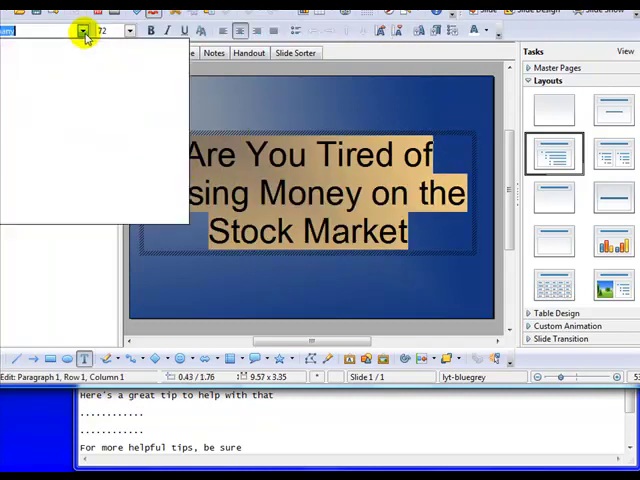
{"action": "left_click", "coordinate": [84, 30]}
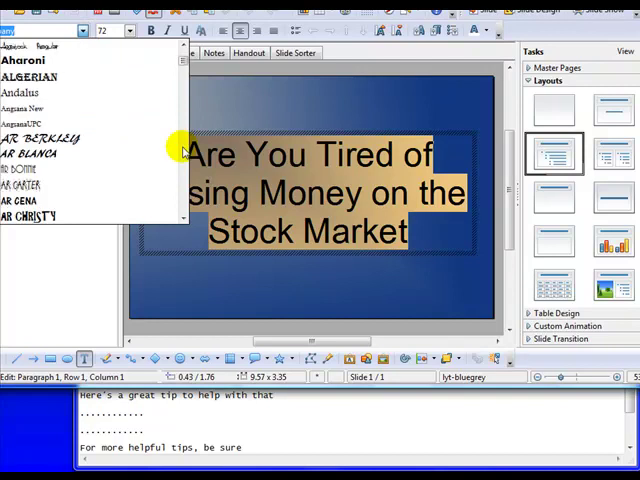
{"action": "scroll", "scroll_direction": "down", "scroll_amount": 3}
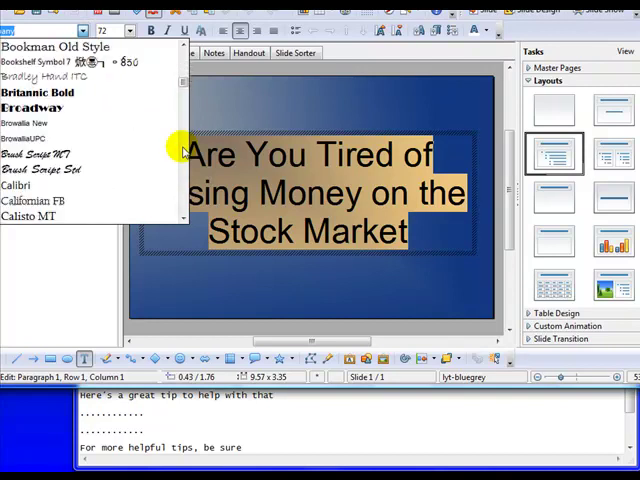
{"action": "scroll", "scroll_direction": "down", "scroll_amount": 3}
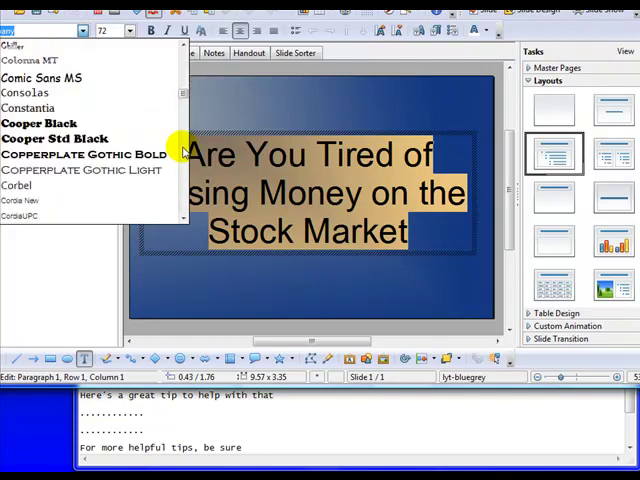
{"action": "left_click", "coordinate": [40, 122]}
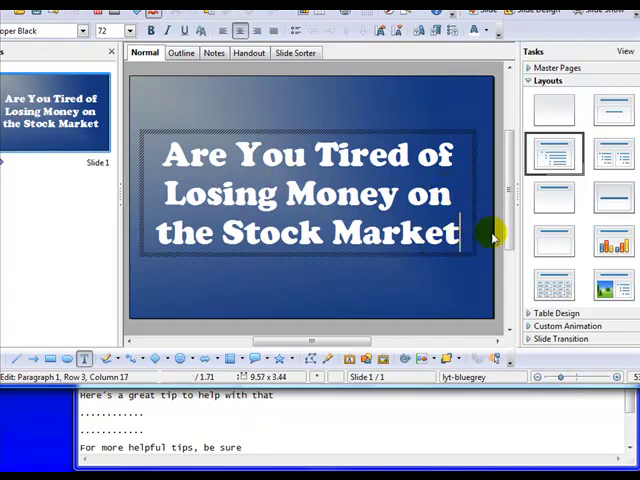
{"action": "type", "text": "?"}
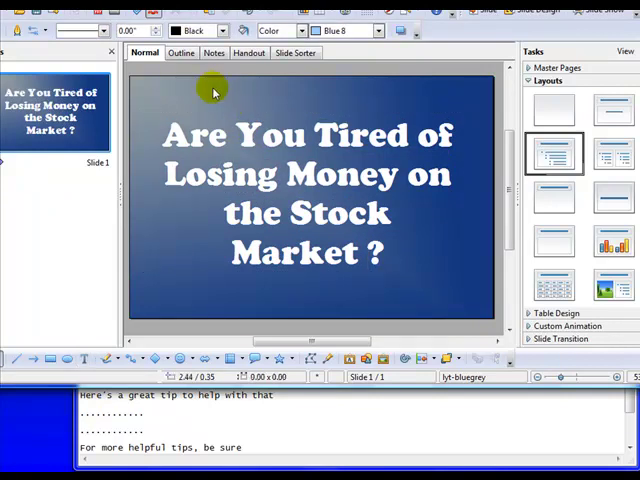
{"action": "mouse_move", "coordinate": [164, 78]}
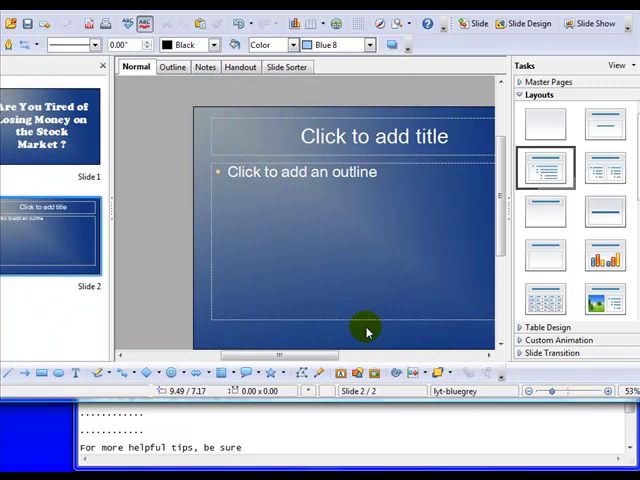
{"action": "mouse_move", "coordinate": [88, 376]}
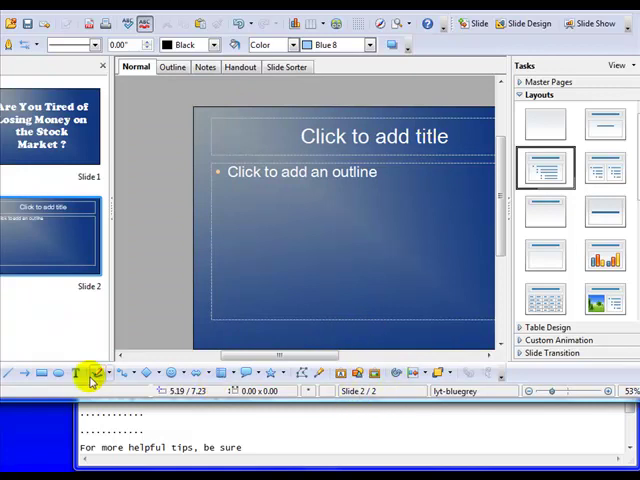
{"action": "mouse_move", "coordinate": [476, 398]}
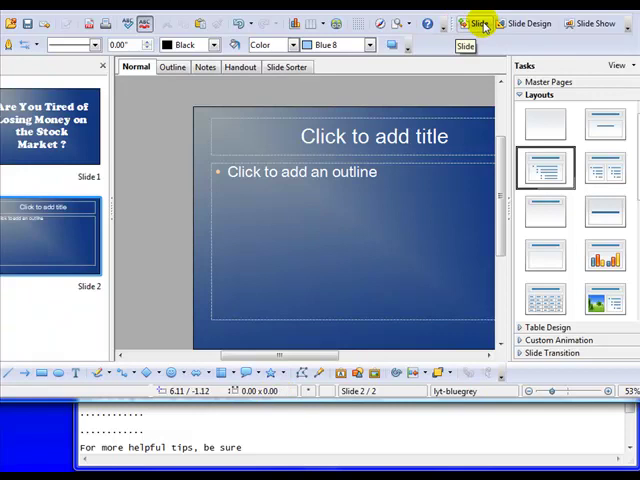
Step: Return to slide 1 and bring up the context actions for the first and blank second slides
{"action": "left_click", "coordinate": [50, 128]}
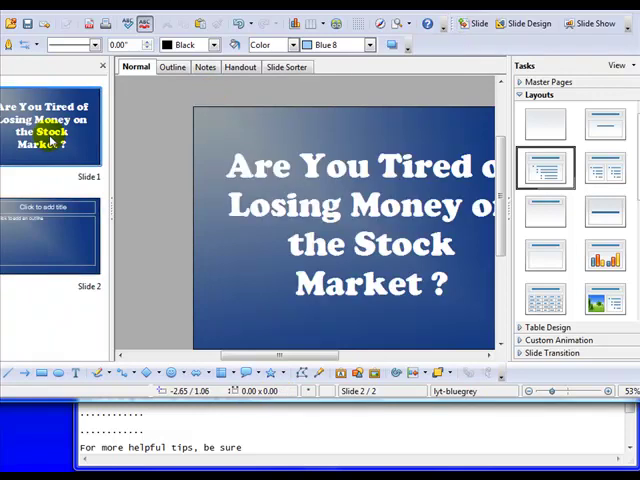
{"action": "right_click", "coordinate": [44, 136]}
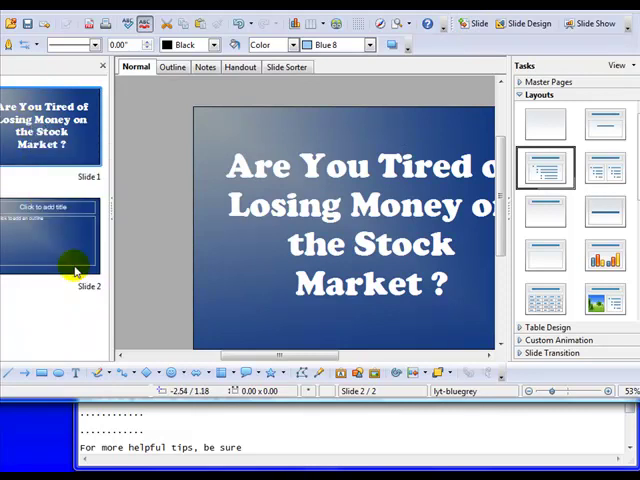
{"action": "right_click", "coordinate": [50, 240]}
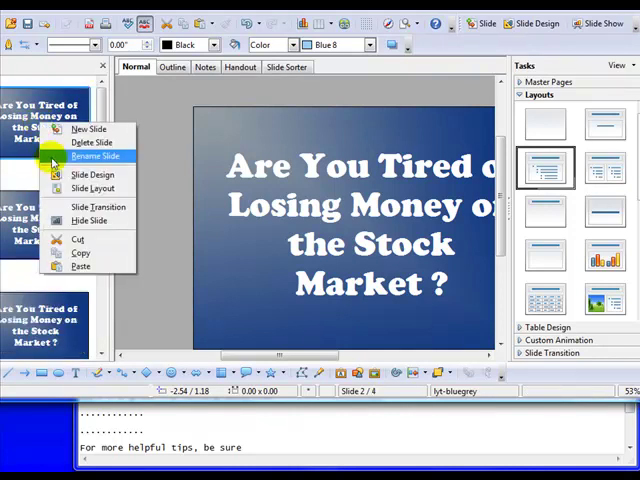
Step: Enter the "Get Rich Quick Schemes" headline on the next slide
{"action": "left_click", "coordinate": [88, 128]}
{"action": "type", "text": "Are You Tired of “Get"}
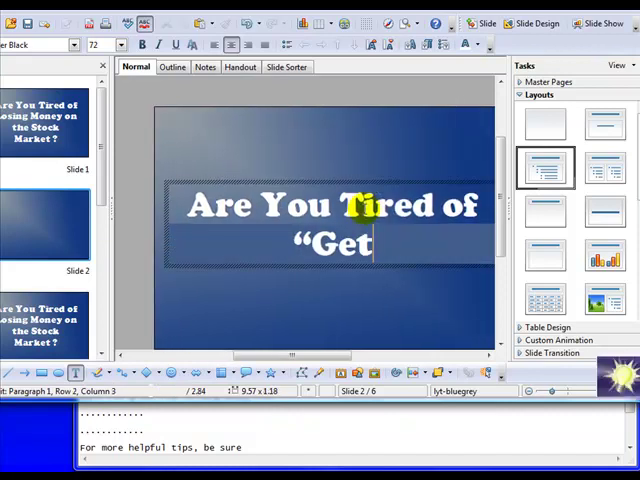
{"action": "type", "text": "Rich Quick Schemes"}
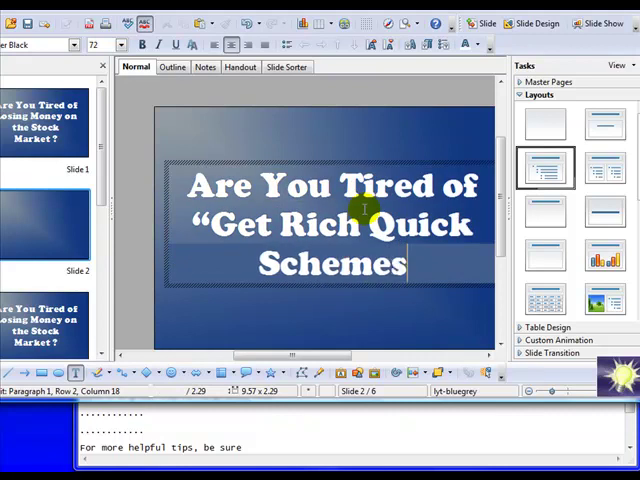
{"action": "type", "text": "\""}
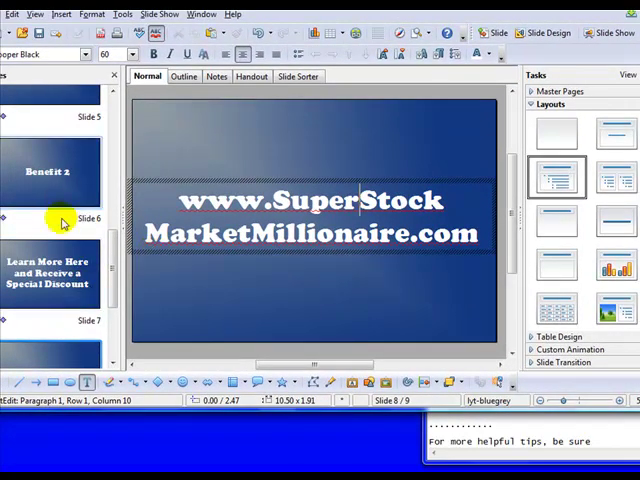
Step: Scroll the Slides pane and show the "That Just Make You Feel Like a Failure ?" slide
{"action": "scroll", "scroll_direction": "down", "scroll_amount": 3}
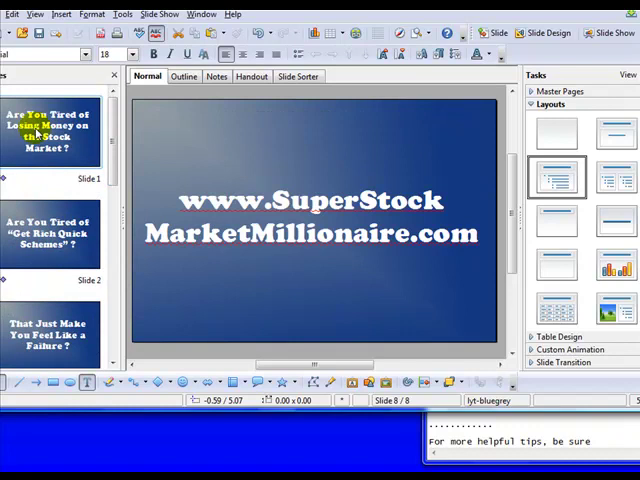
{"action": "left_click", "coordinate": [52, 136]}
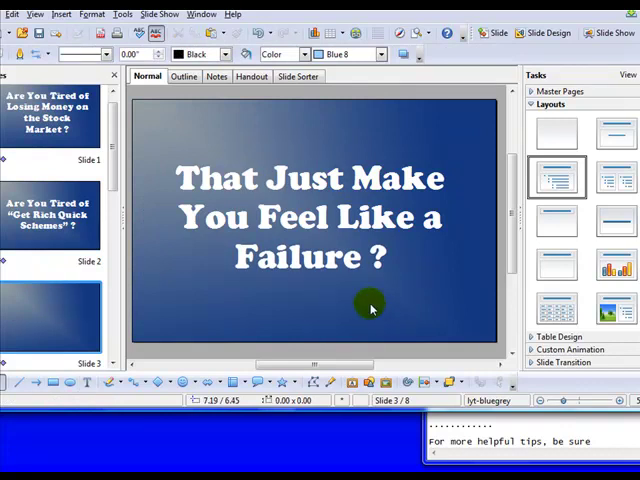
{"action": "mouse_move", "coordinate": [492, 144]}
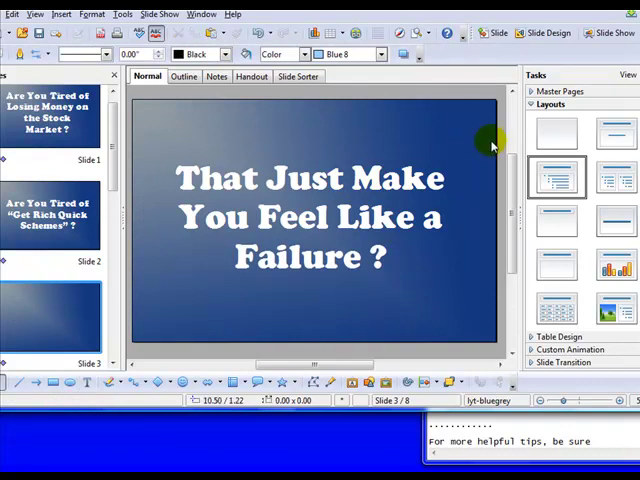
{"action": "mouse_move", "coordinate": [36, 156]}
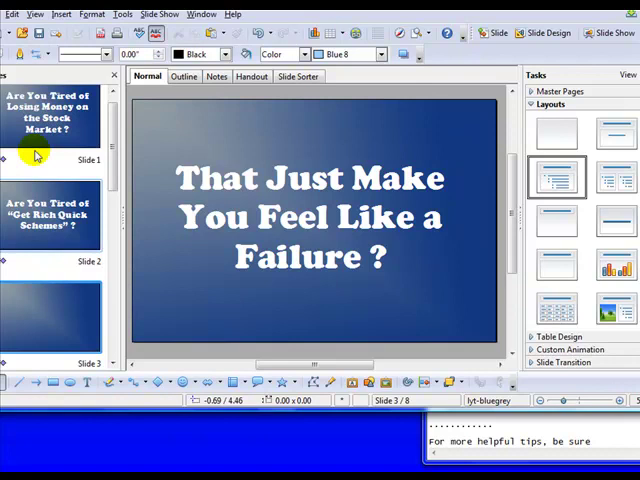